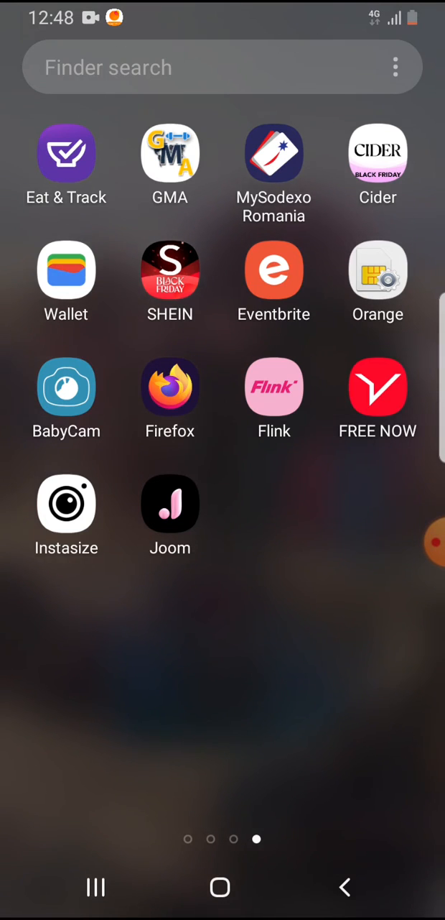
Step: Launch Firefox from the Android home screen to reach its start page
{"action": "left_click", "coordinate": [170, 387]}
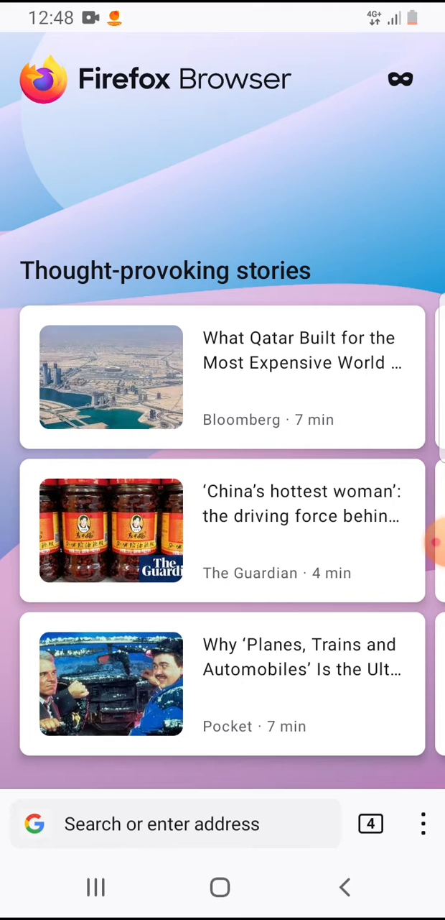
Step: Open Firefox Settings from the three-dot menu and scroll to Privacy and security
{"action": "left_click", "coordinate": [423, 823]}
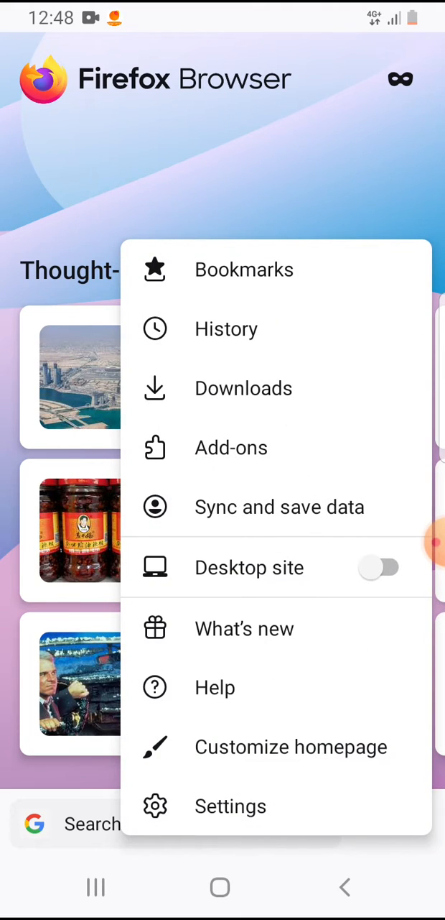
{"action": "left_click", "coordinate": [230, 806]}
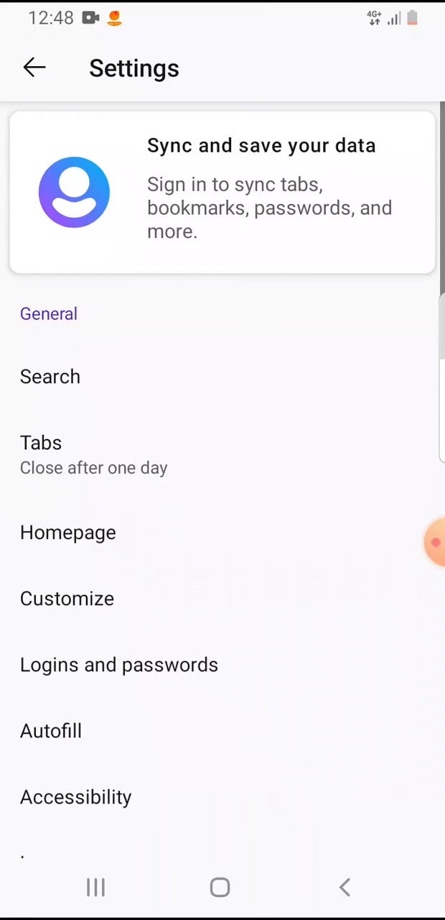
{"action": "scroll", "scroll_direction": "down", "scroll_amount": 3}
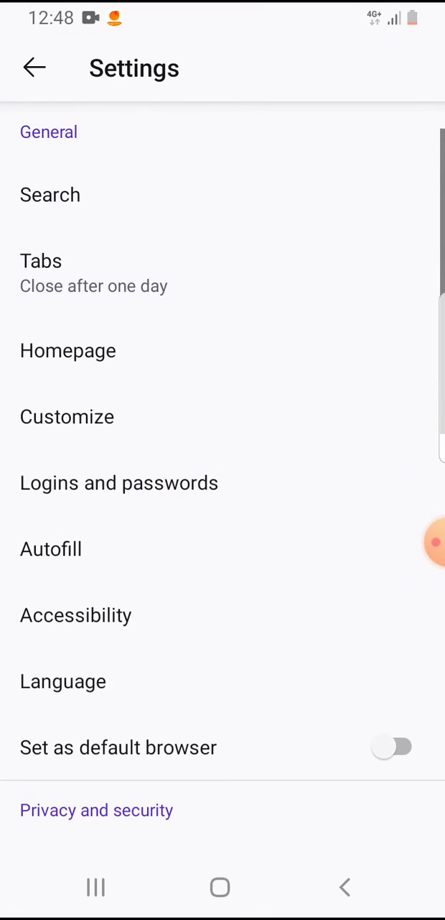
Step: Open Autofill under General to show the address and card saving options
{"action": "left_click", "coordinate": [51, 548]}
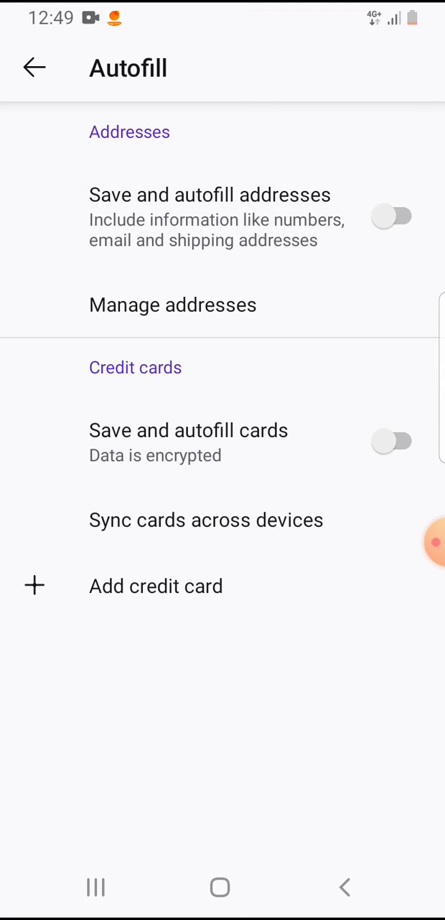
{"action": "left_click", "coordinate": [392, 216]}
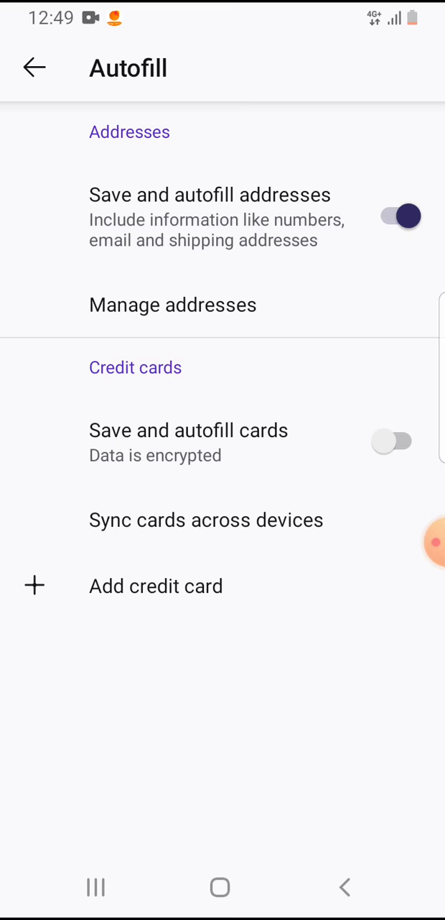
{"action": "left_click", "coordinate": [399, 216]}
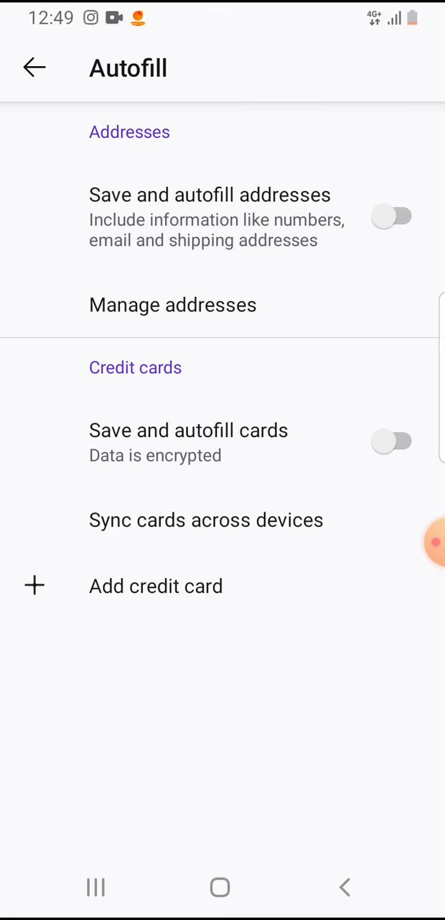